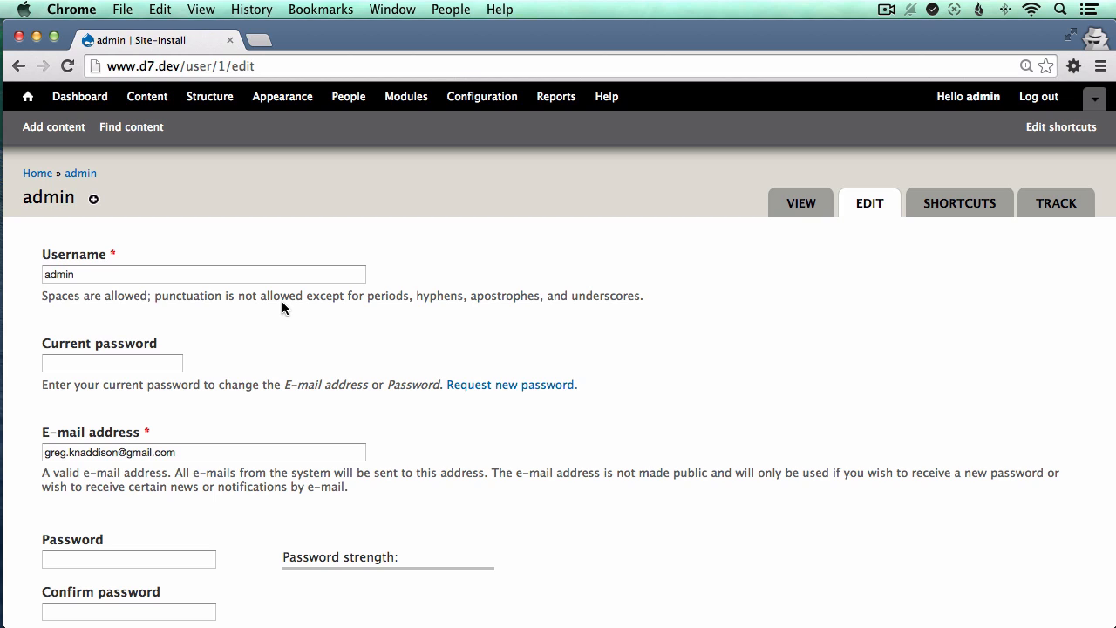
Step: Bring the bash shell session forward after reviewing the admin Edit page
left_click(182, 66)
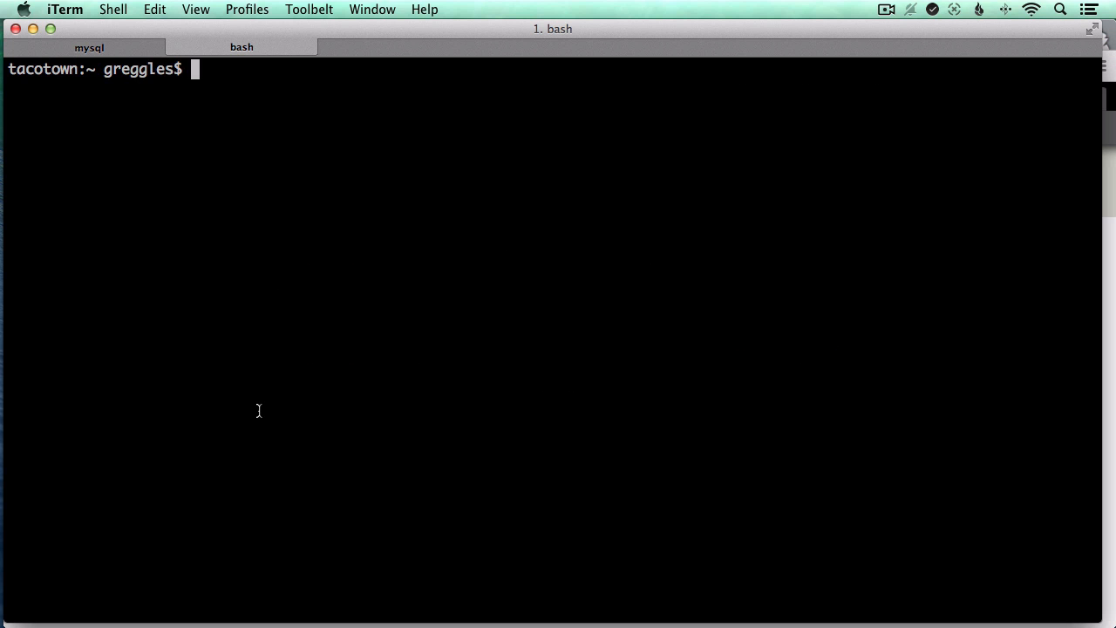
left_click(89, 47)
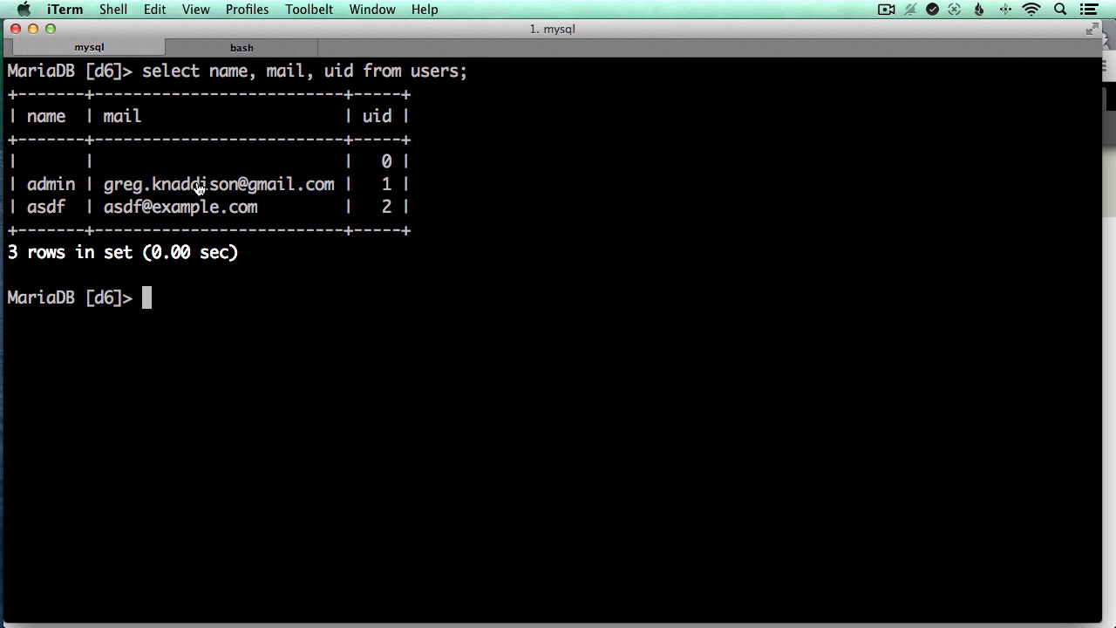
left_click(241, 47)
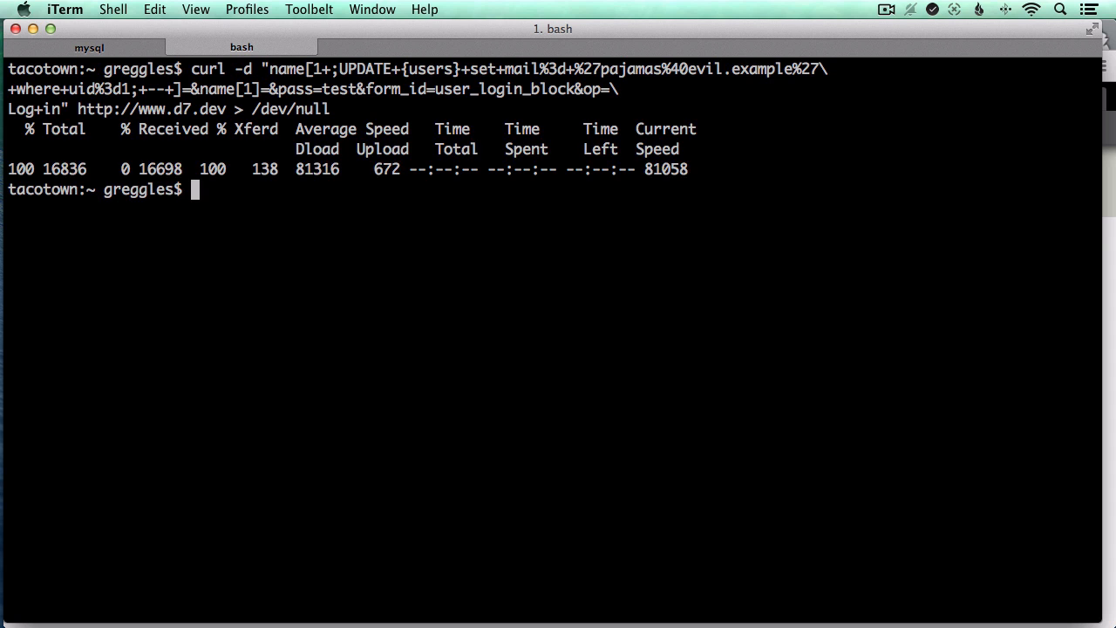
left_click(87, 47)
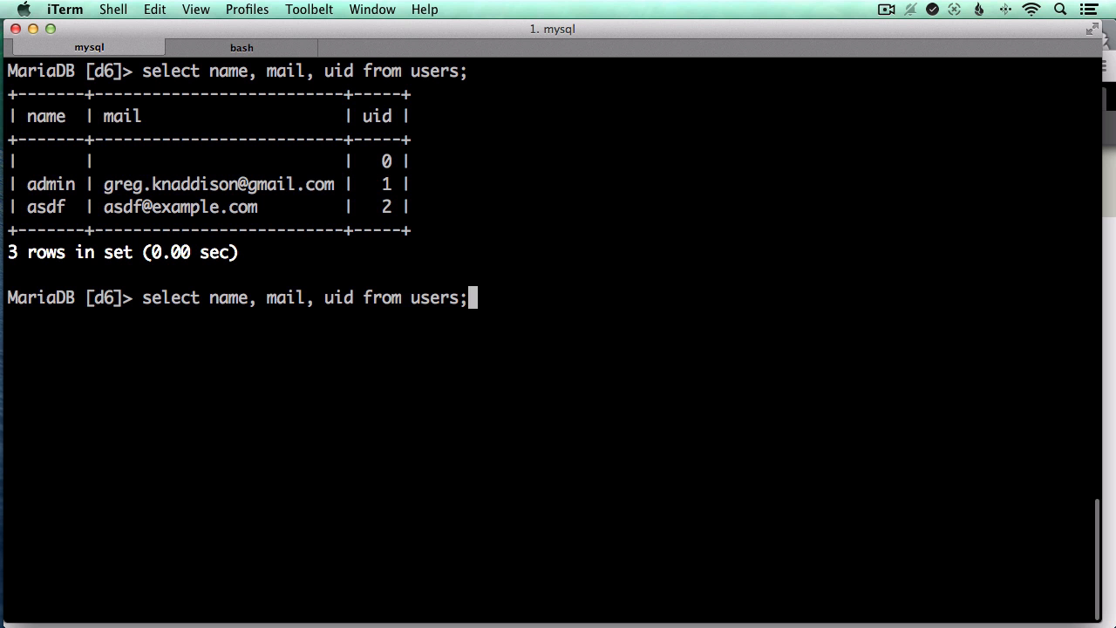
key("enter")
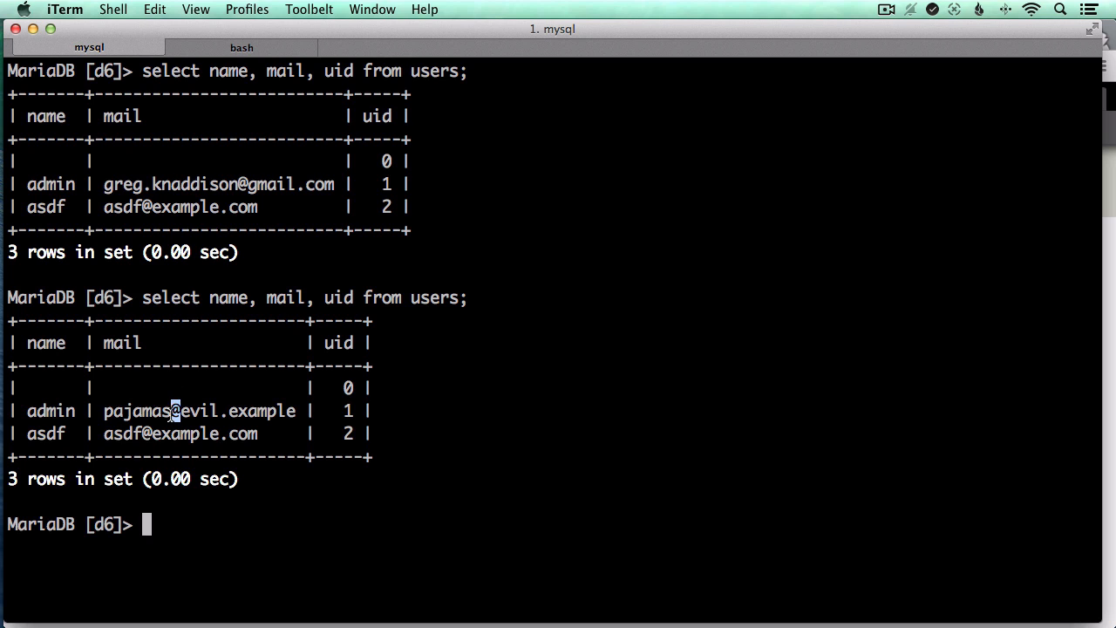
double_click(199, 411)
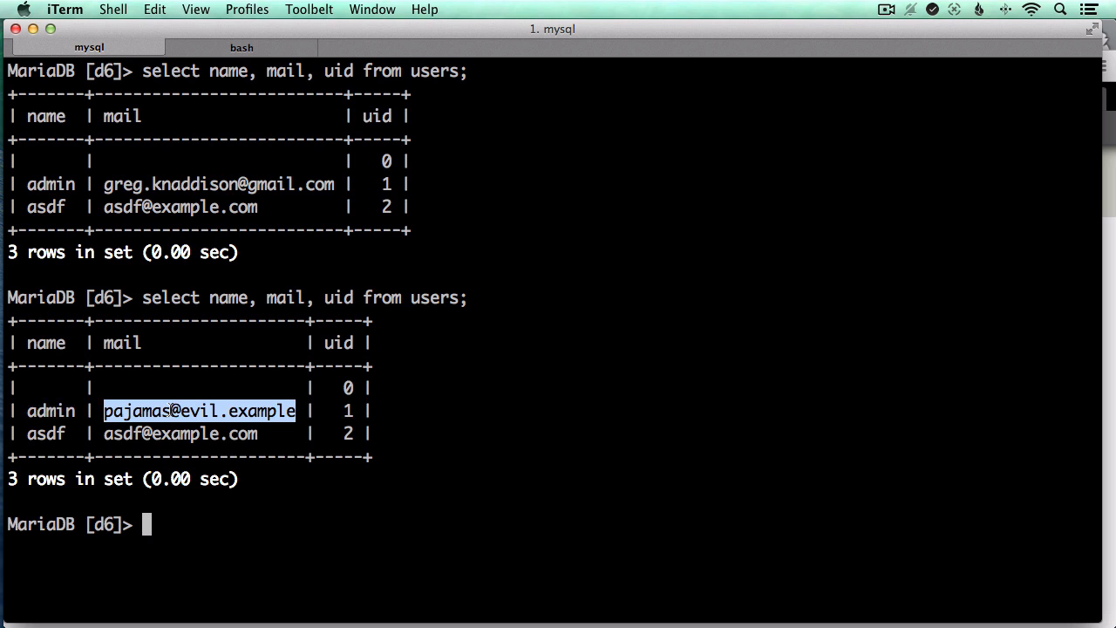
left_click(241, 47)
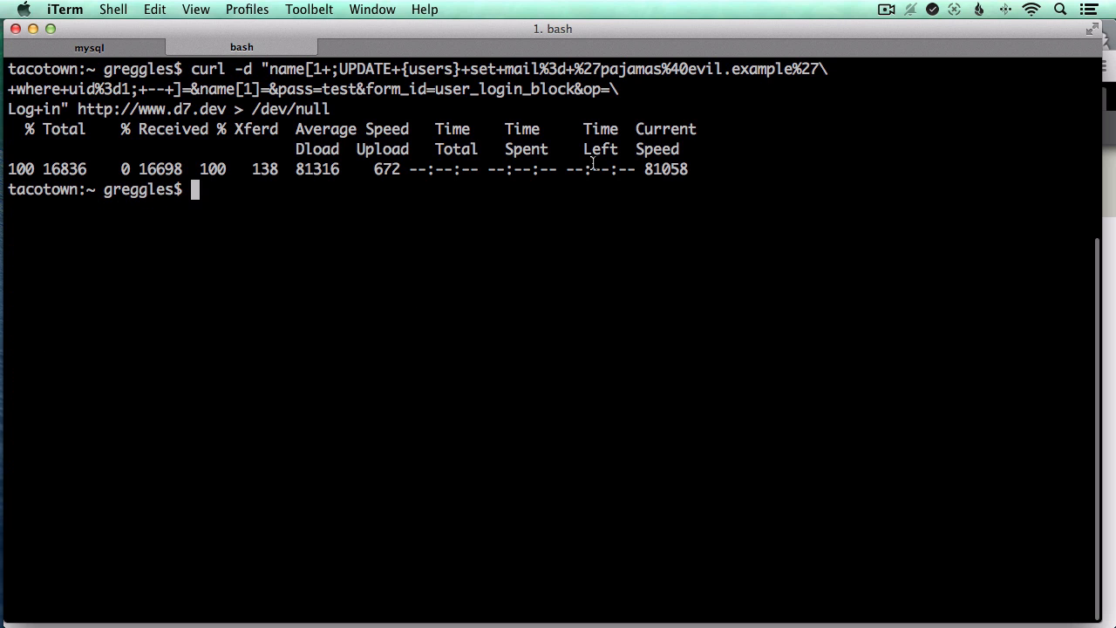
mouse_move(225, 108)
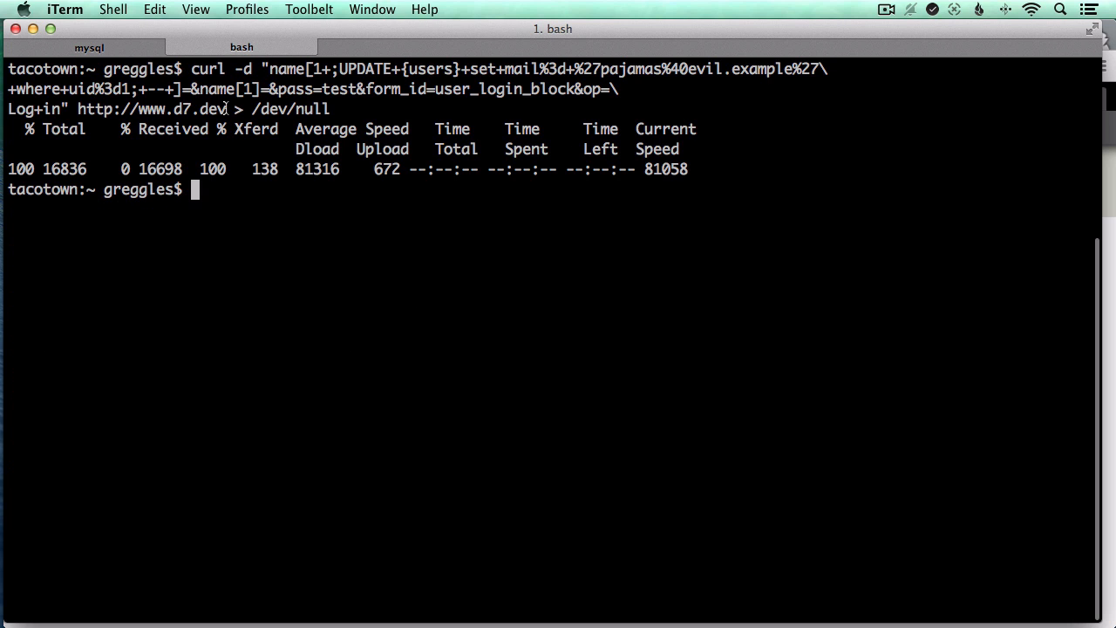